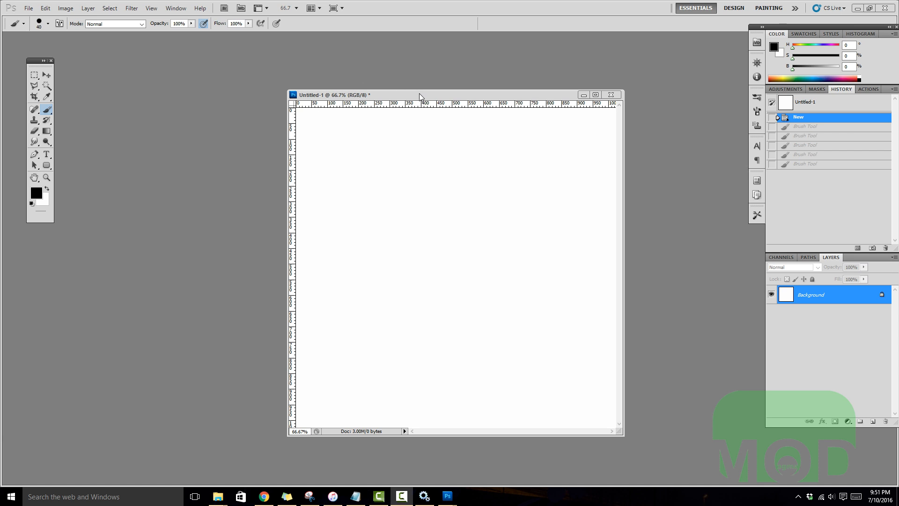
Revert the Photoshop canvas to its blank starting state and clear away other windows.
{"action": "left_click_drag", "start_coordinate": [420, 95], "coordinate": [402, 94]}
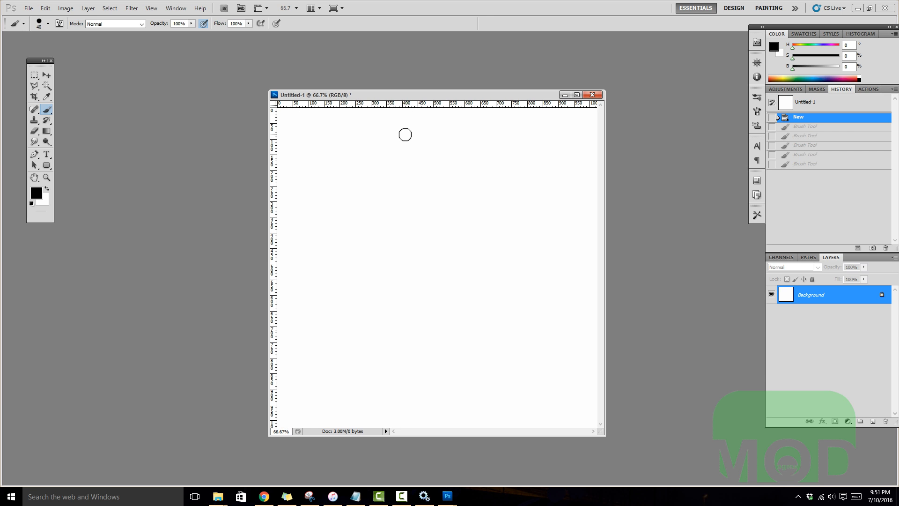
{"action": "mouse_move", "coordinate": [476, 238]}
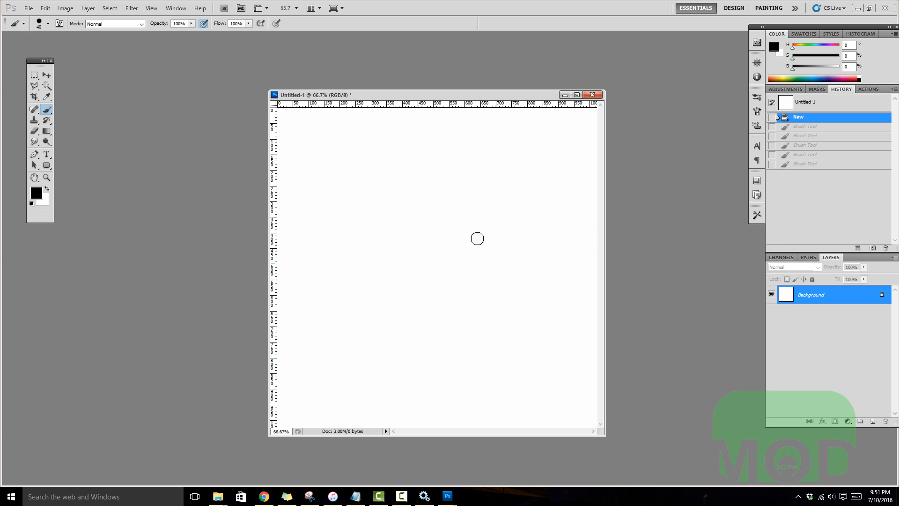
{"action": "mouse_move", "coordinate": [488, 237]}
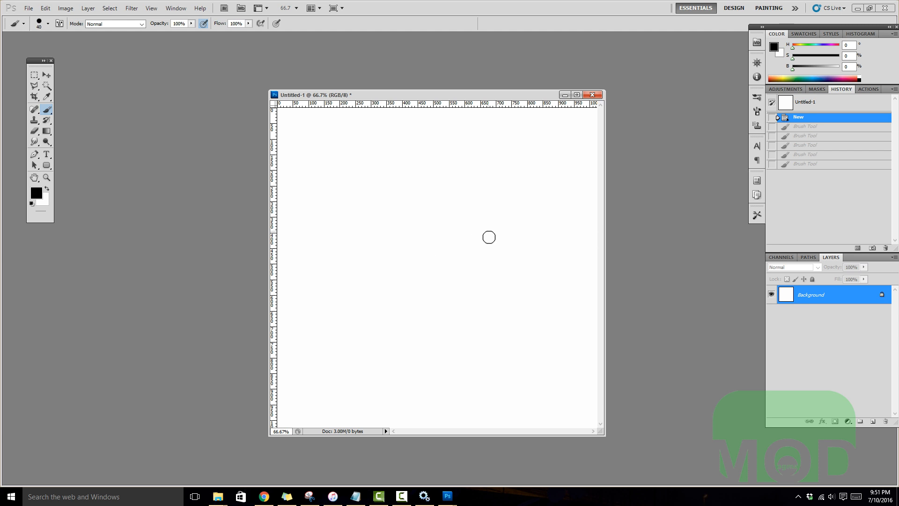
{"action": "mouse_move", "coordinate": [511, 275]}
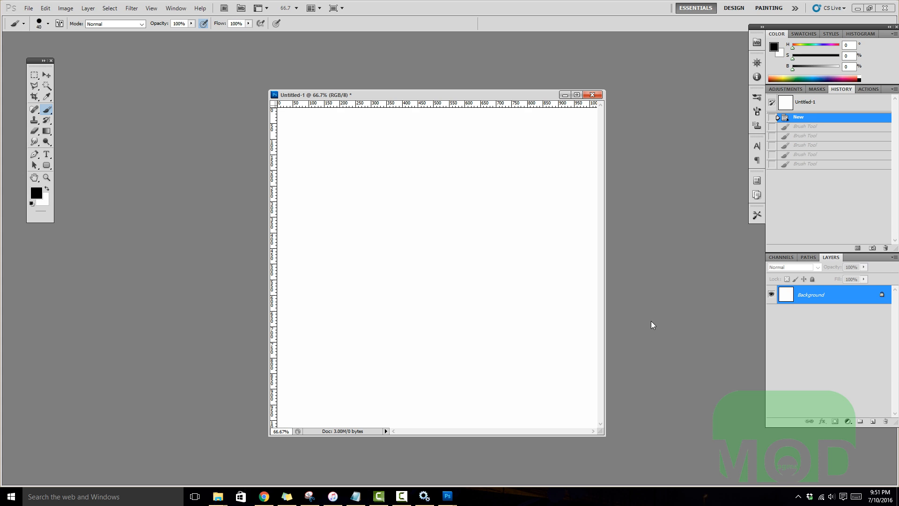
{"action": "mouse_move", "coordinate": [641, 336]}
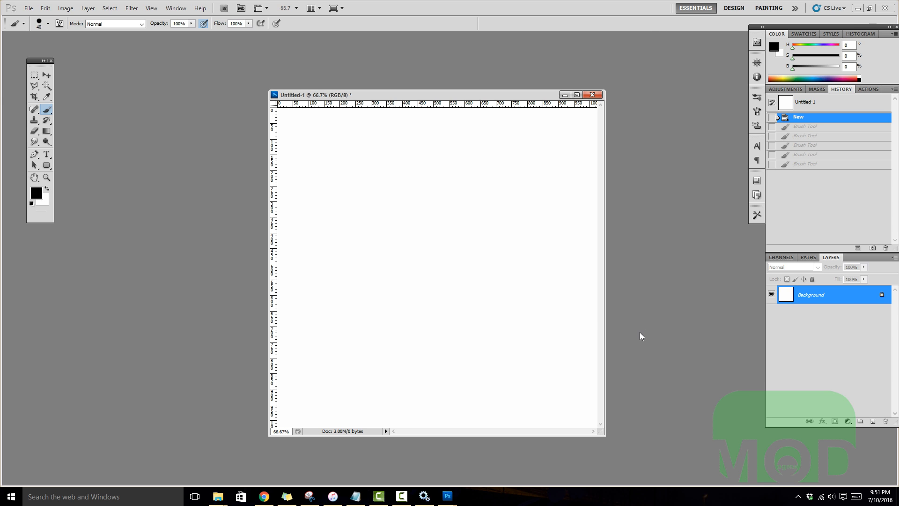
{"action": "mouse_move", "coordinate": [652, 311]}
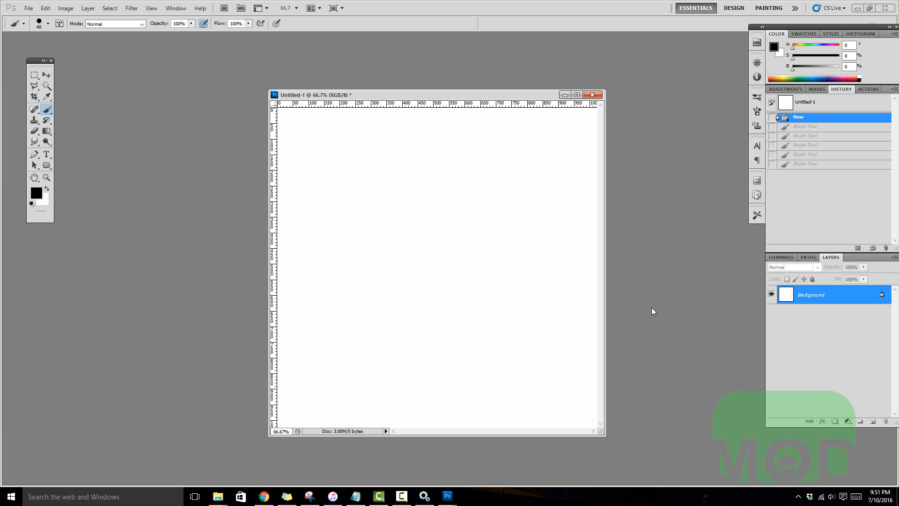
{"action": "mouse_move", "coordinate": [535, 324]}
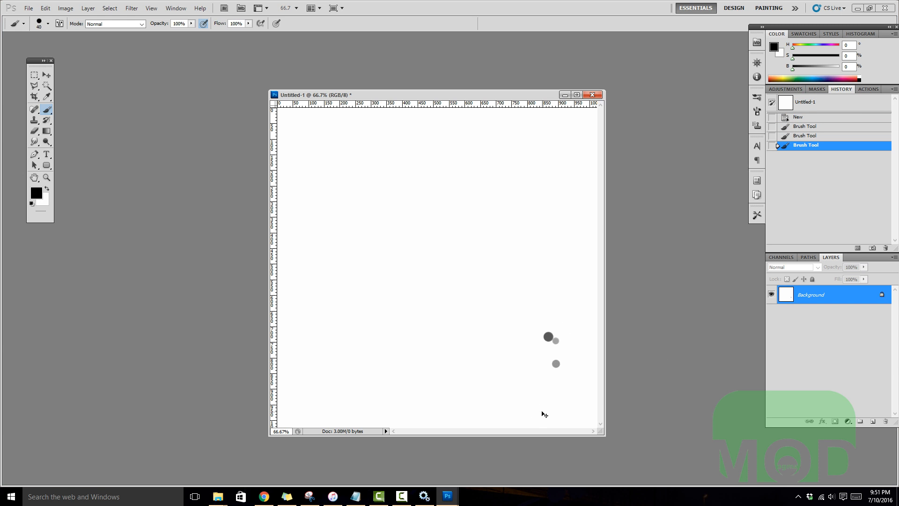
{"action": "left_click", "coordinate": [798, 116]}
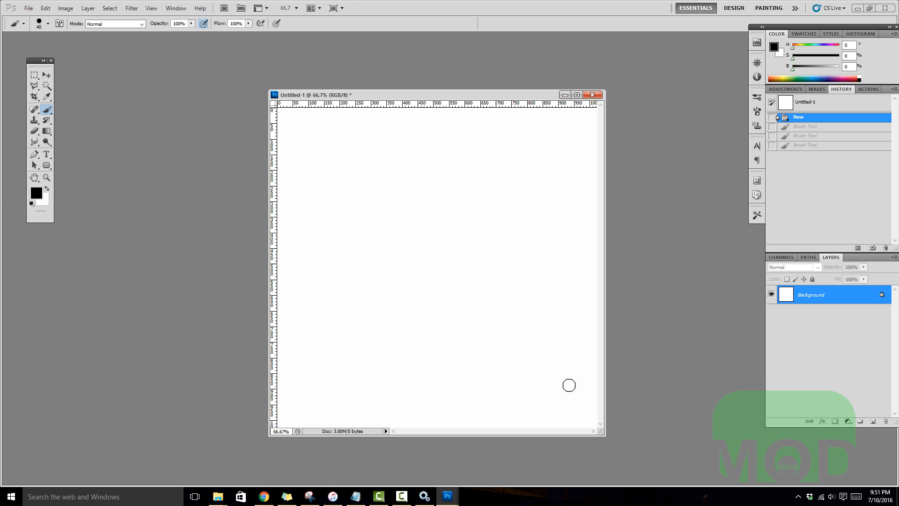
{"action": "mouse_move", "coordinate": [528, 491]}
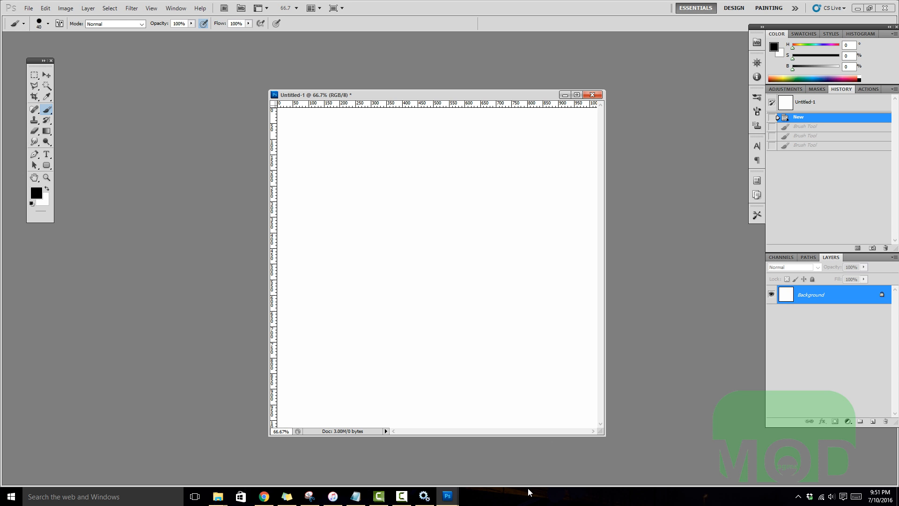
{"action": "mouse_move", "coordinate": [503, 477]}
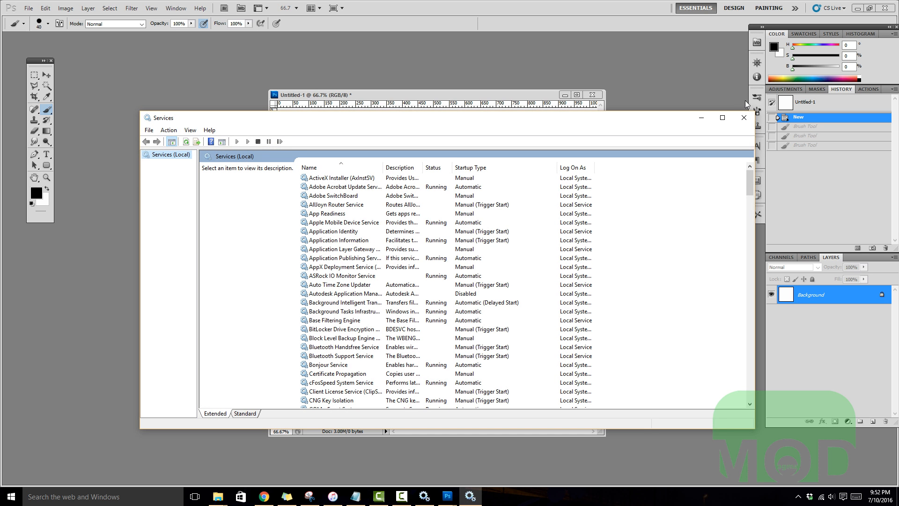
{"action": "left_click", "coordinate": [743, 118]}
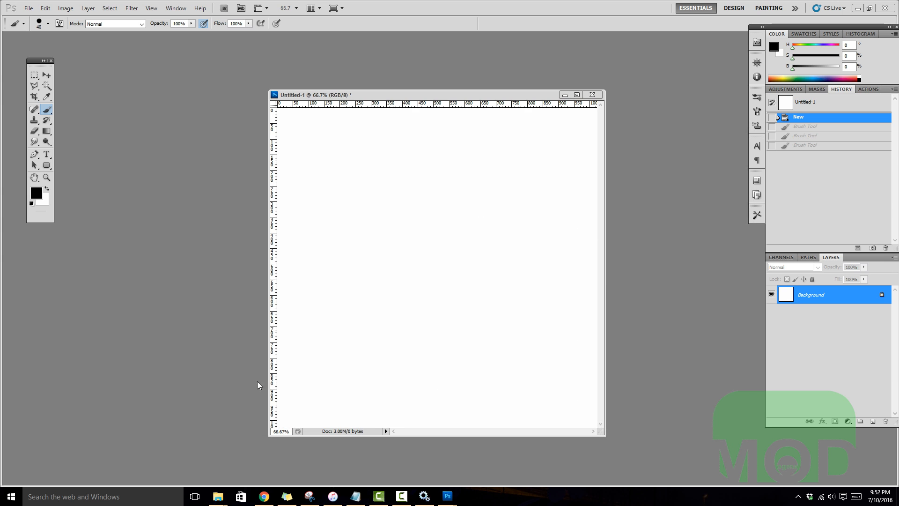
Launch Windows Services, locate Wacom Professional Service and restart it.
{"action": "left_click", "coordinate": [75, 496]}
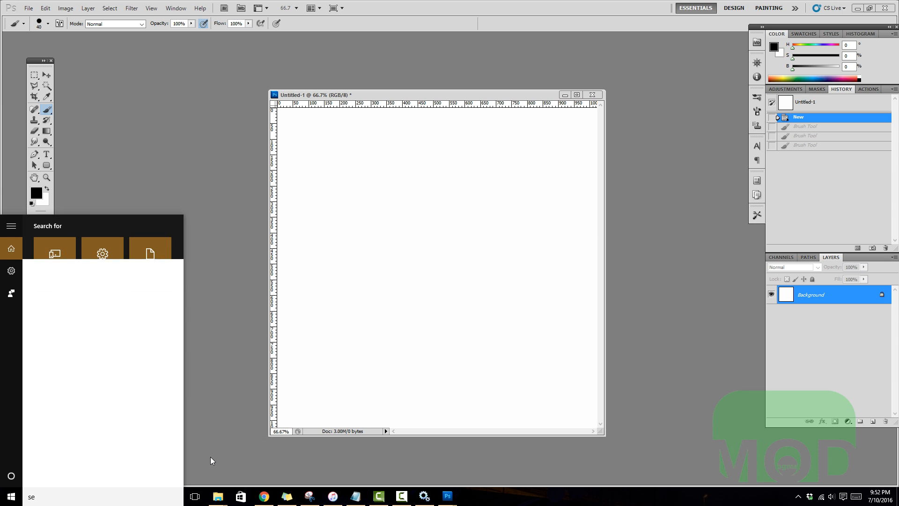
{"action": "left_click", "coordinate": [352, 337]}
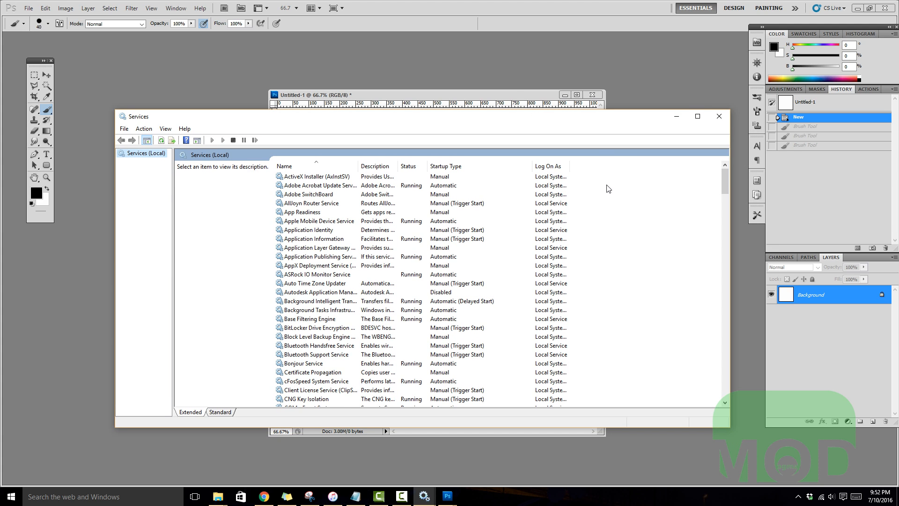
{"action": "mouse_move", "coordinate": [355, 222]}
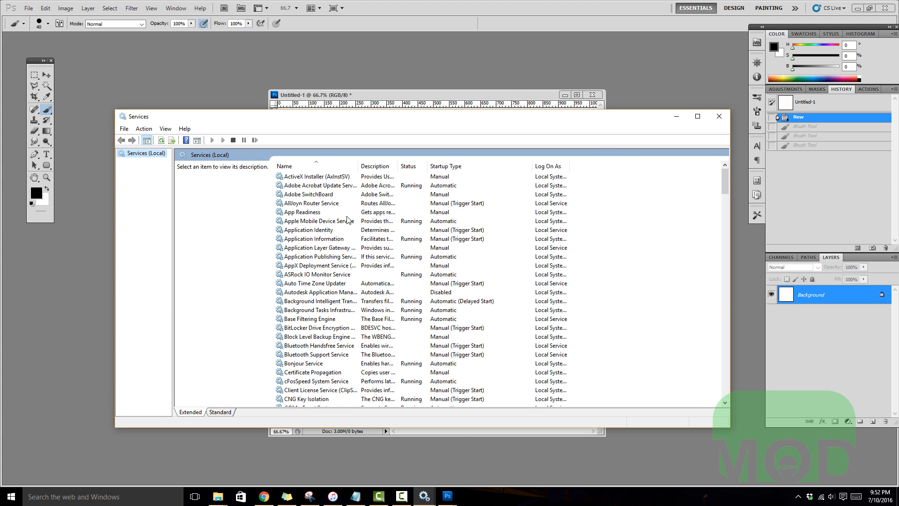
{"action": "left_click", "coordinate": [318, 220]}
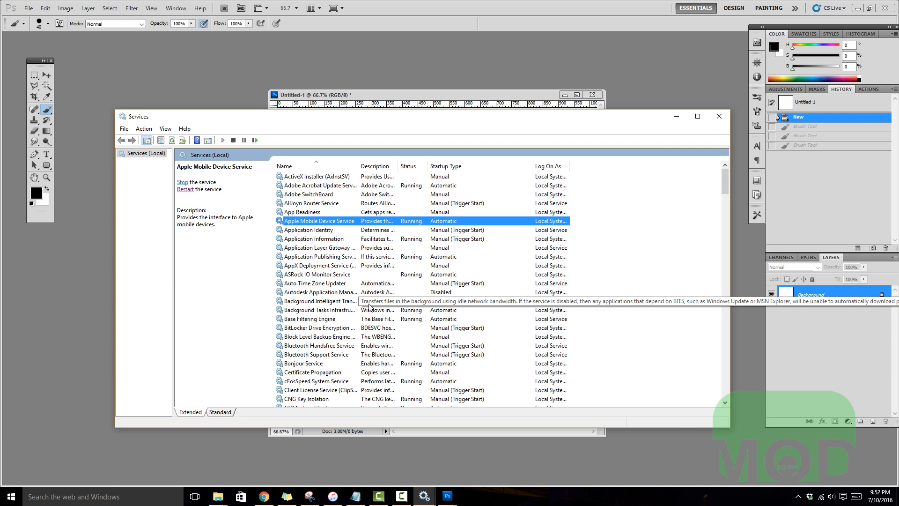
{"action": "scroll", "scroll_direction": "down", "scroll_amount": 3}
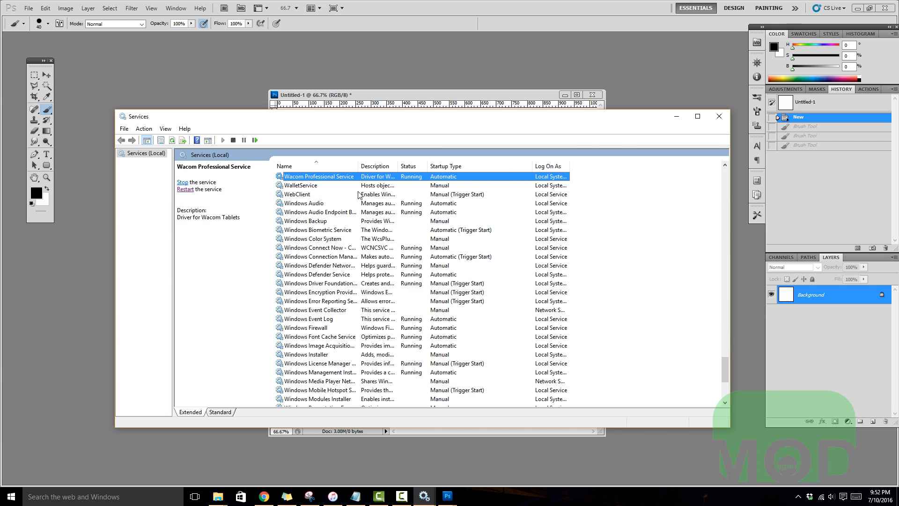
{"action": "mouse_move", "coordinate": [335, 258]}
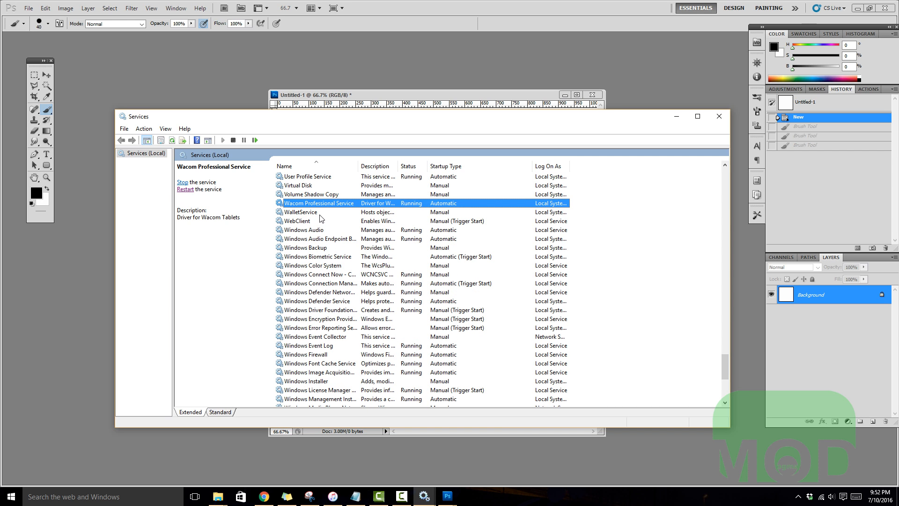
{"action": "mouse_move", "coordinate": [221, 195]}
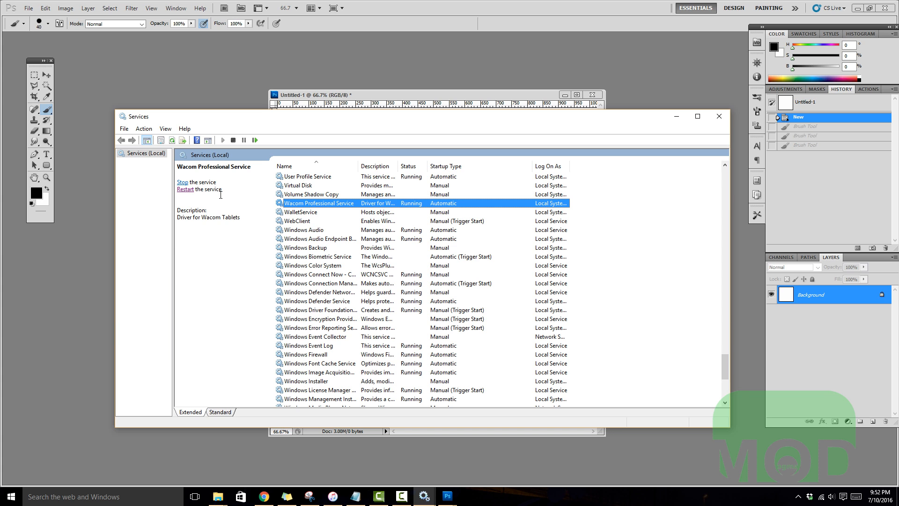
{"action": "left_click", "coordinate": [182, 182]}
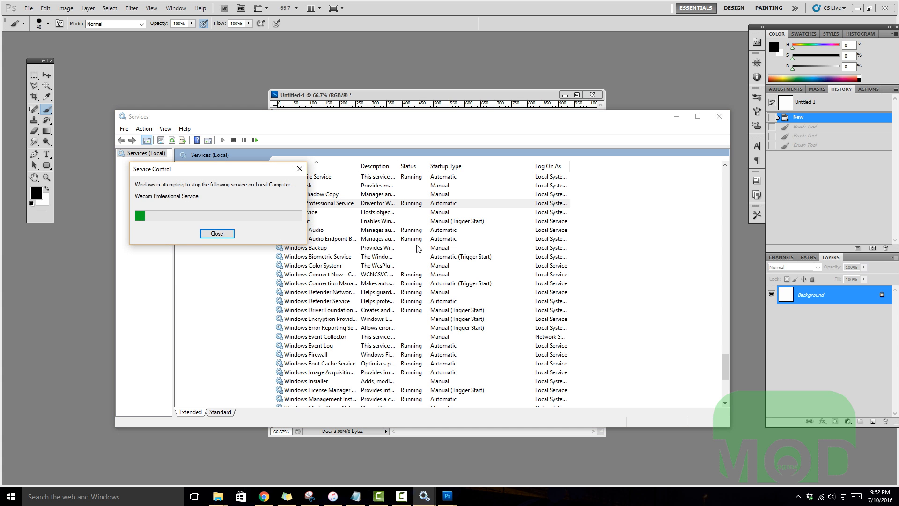
{"action": "left_click", "coordinate": [218, 233]}
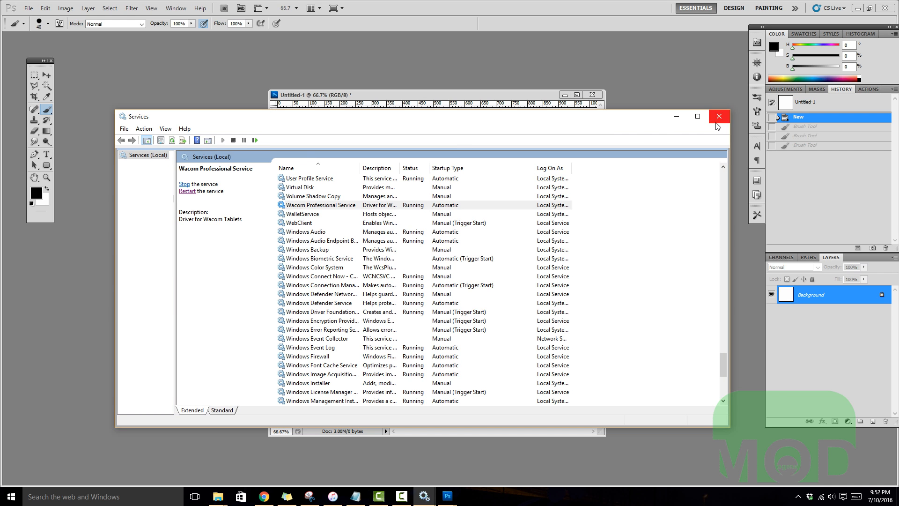
Paint curved black test strokes on the canvas with the pen, then bring up the Start launcher.
{"action": "left_click", "coordinate": [719, 116]}
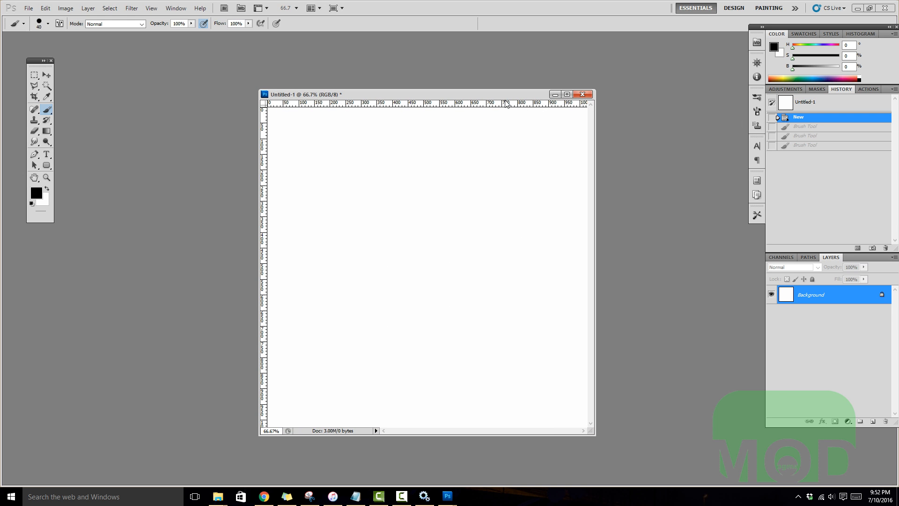
{"action": "mouse_move", "coordinate": [489, 318]}
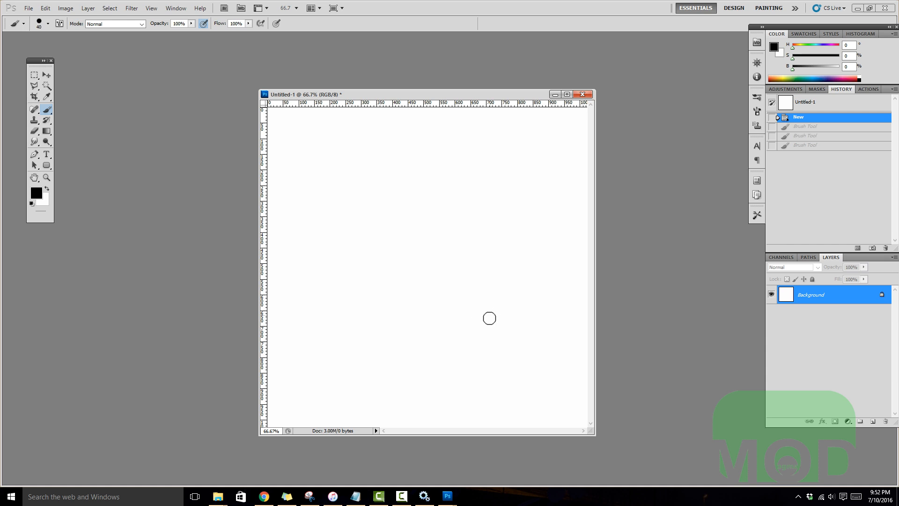
{"action": "mouse_move", "coordinate": [495, 261]}
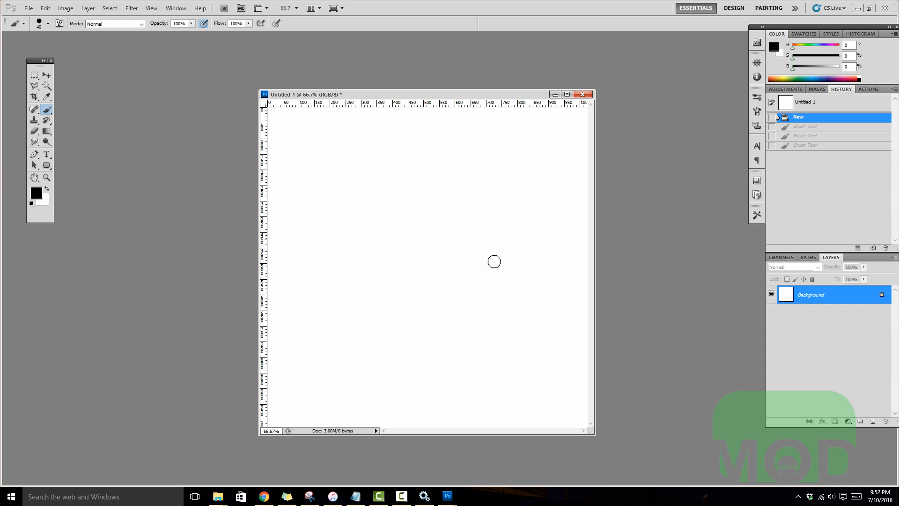
{"action": "mouse_move", "coordinate": [543, 236]}
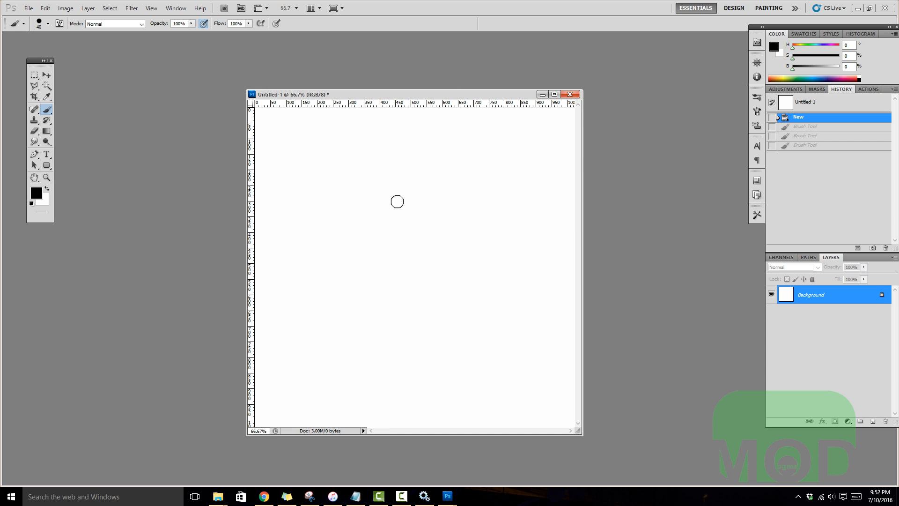
{"action": "mouse_move", "coordinate": [330, 244]}
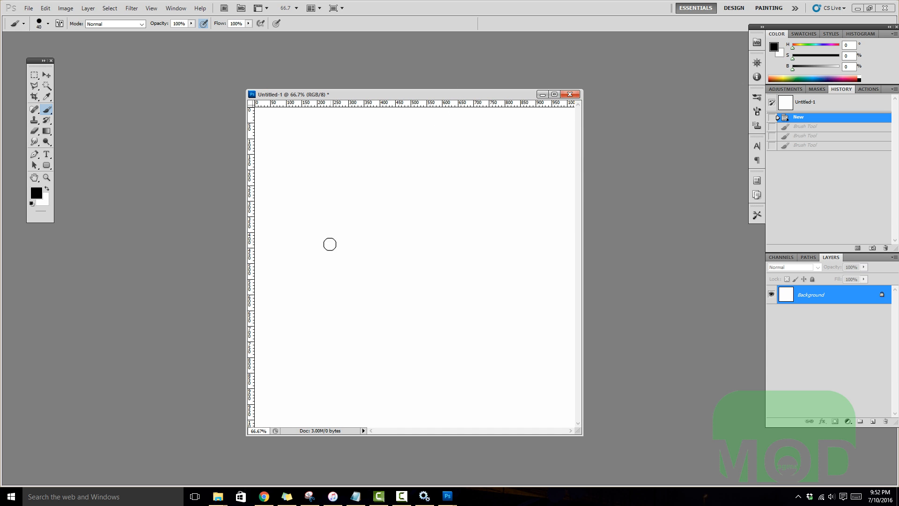
{"action": "left_click_drag", "start_coordinate": [344, 241], "coordinate": [492, 202]}
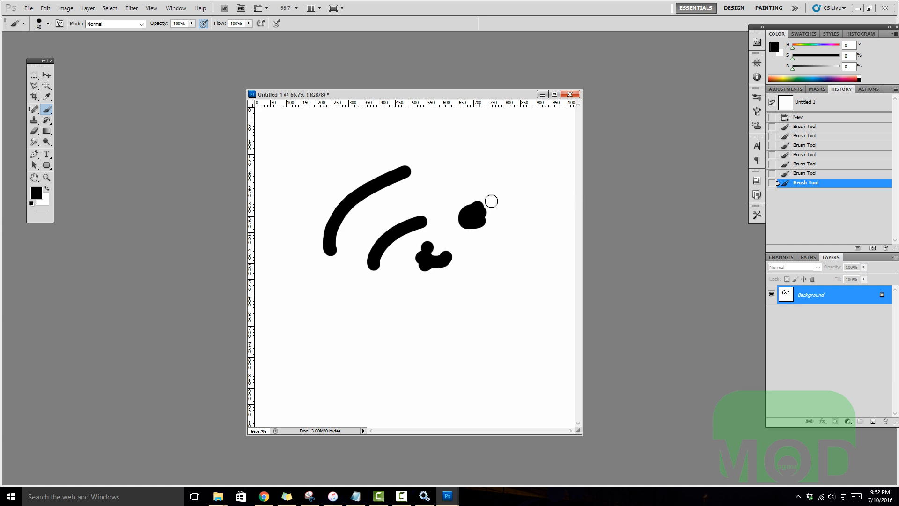
{"action": "left_click_drag", "start_coordinate": [492, 201], "coordinate": [545, 271]}
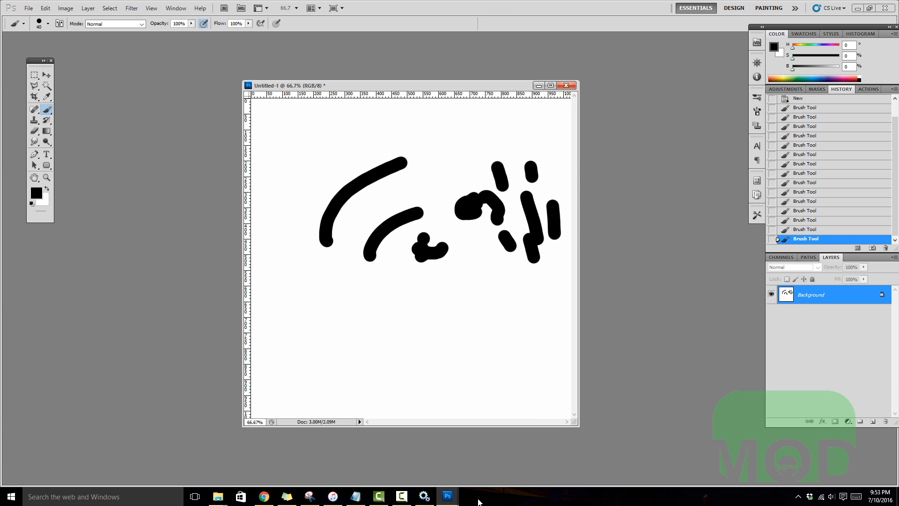
{"action": "left_click", "coordinate": [11, 494]}
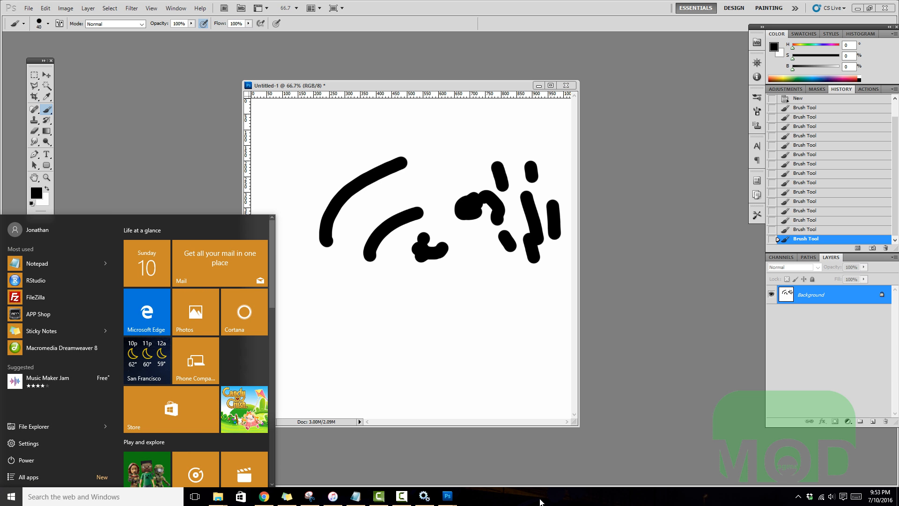
Open Control Panel from the Start right-click menu and view all items as small icons.
{"action": "left_click", "coordinate": [625, 292]}
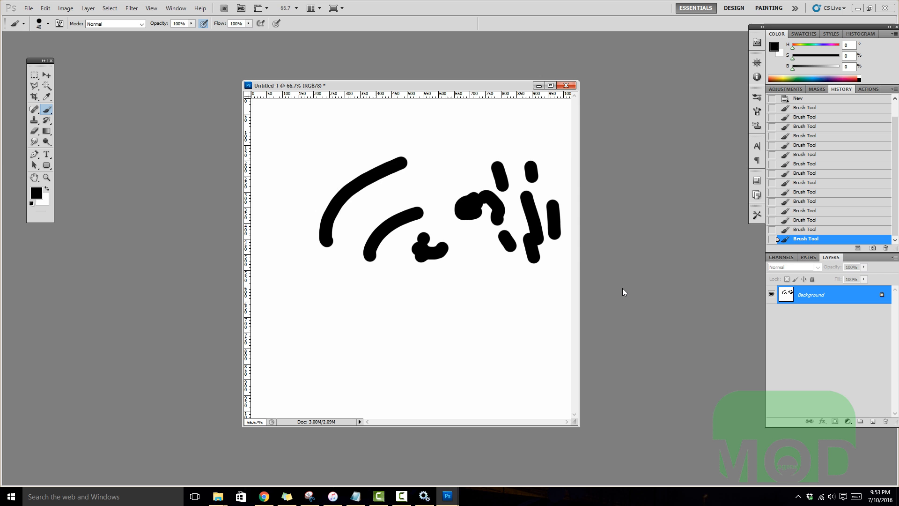
{"action": "right_click", "coordinate": [11, 496]}
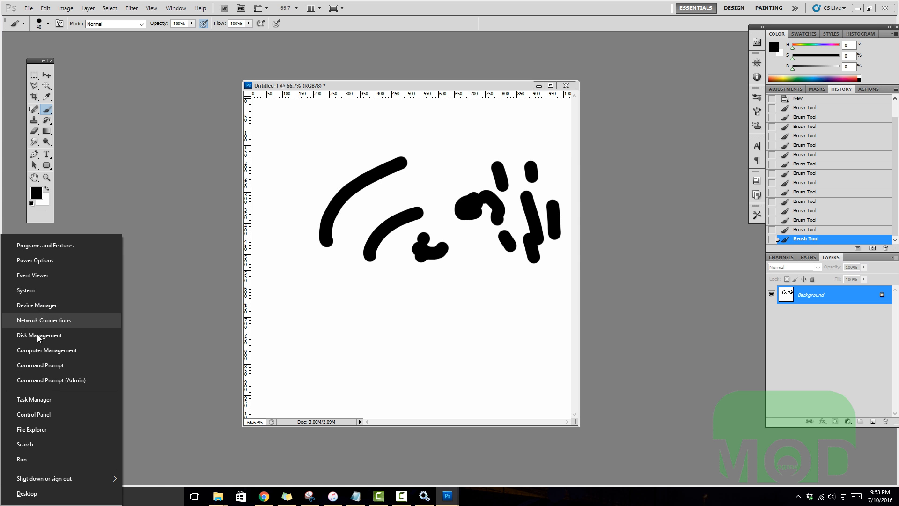
{"action": "left_click", "coordinate": [34, 414]}
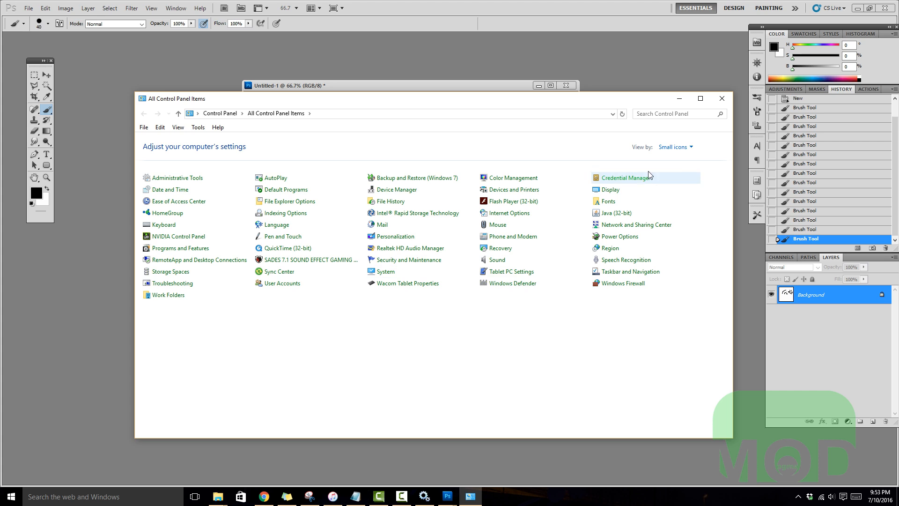
{"action": "left_click", "coordinate": [675, 146]}
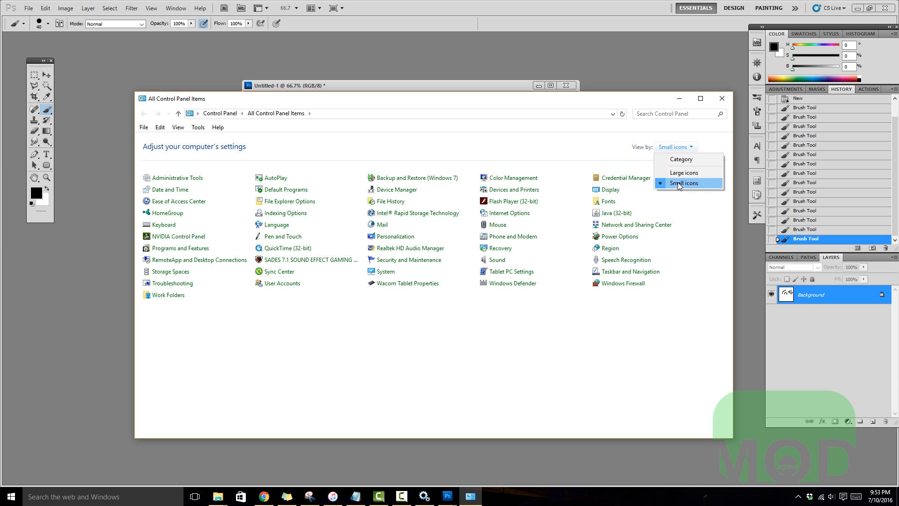
{"action": "left_click", "coordinate": [684, 184]}
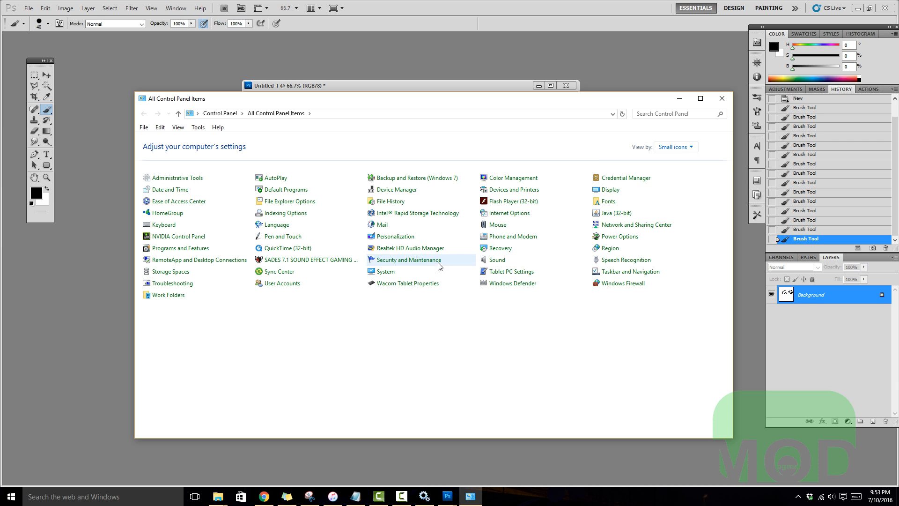
{"action": "mouse_move", "coordinate": [397, 286]}
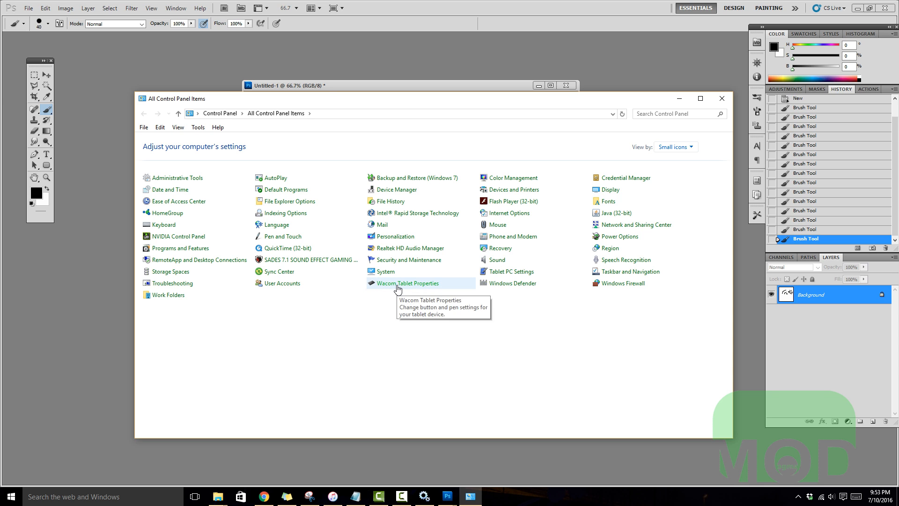
In Wacom Tablet Properties, set Mapping screen area to Monitor 1 and close the settings.
{"action": "double_click", "coordinate": [409, 283]}
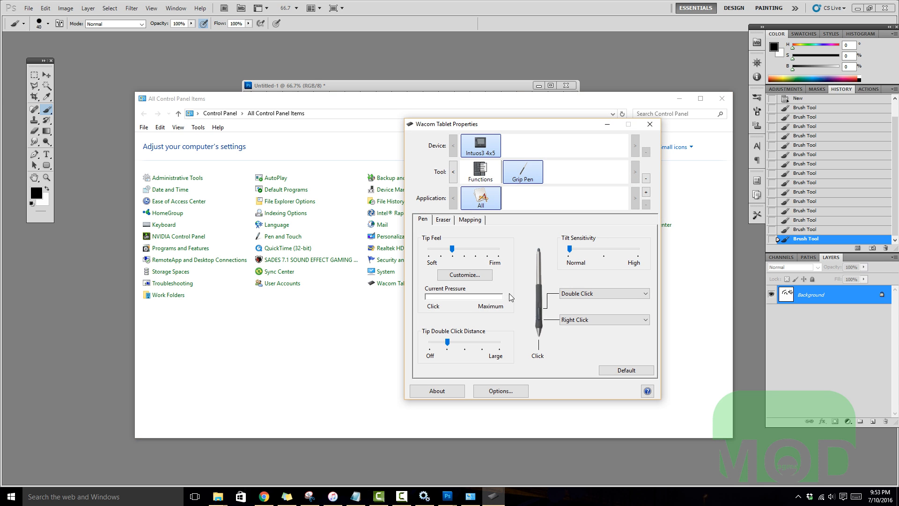
{"action": "mouse_move", "coordinate": [517, 264]}
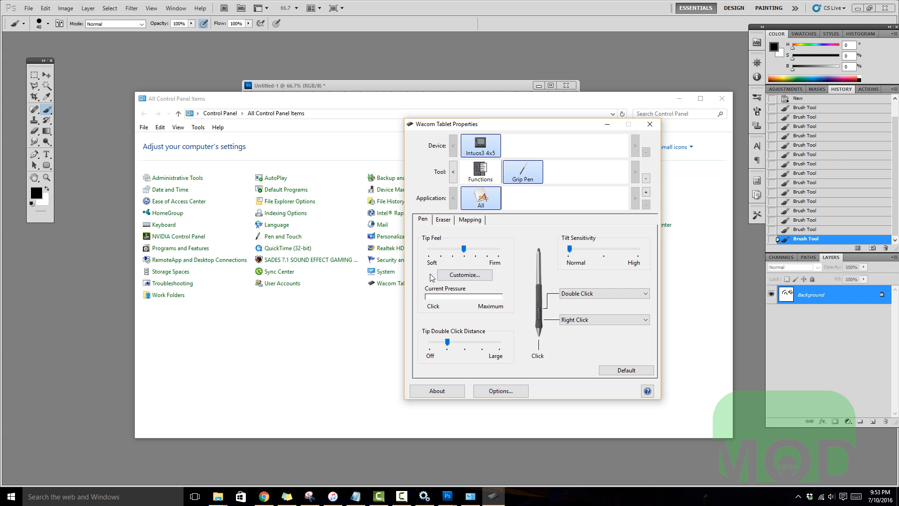
{"action": "mouse_move", "coordinate": [502, 241]}
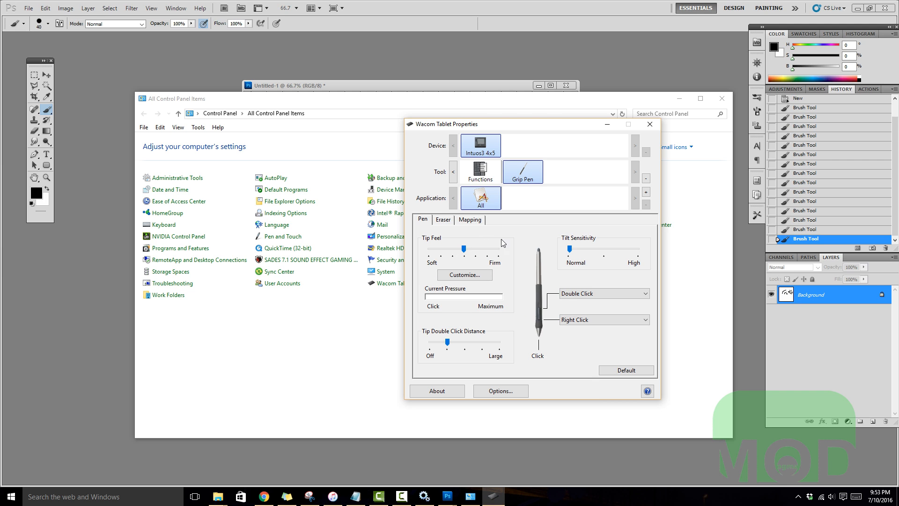
{"action": "mouse_move", "coordinate": [528, 232]}
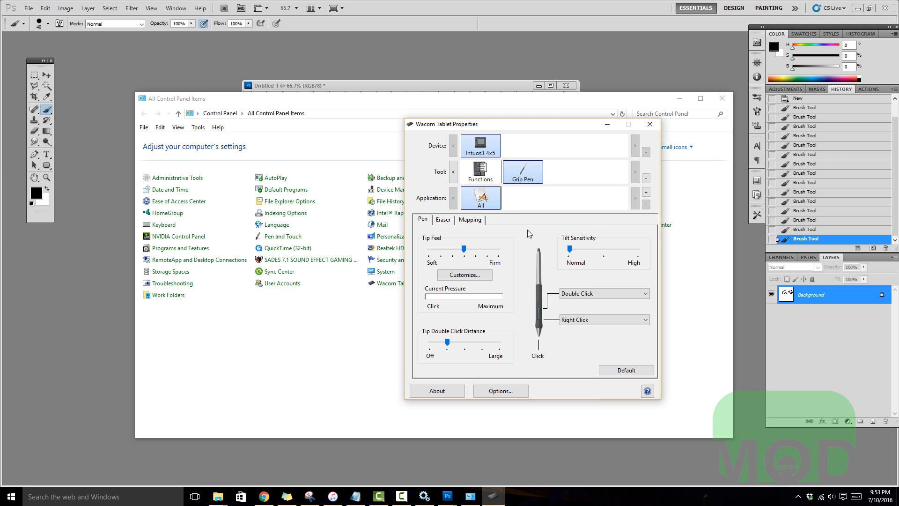
{"action": "left_click", "coordinate": [470, 220]}
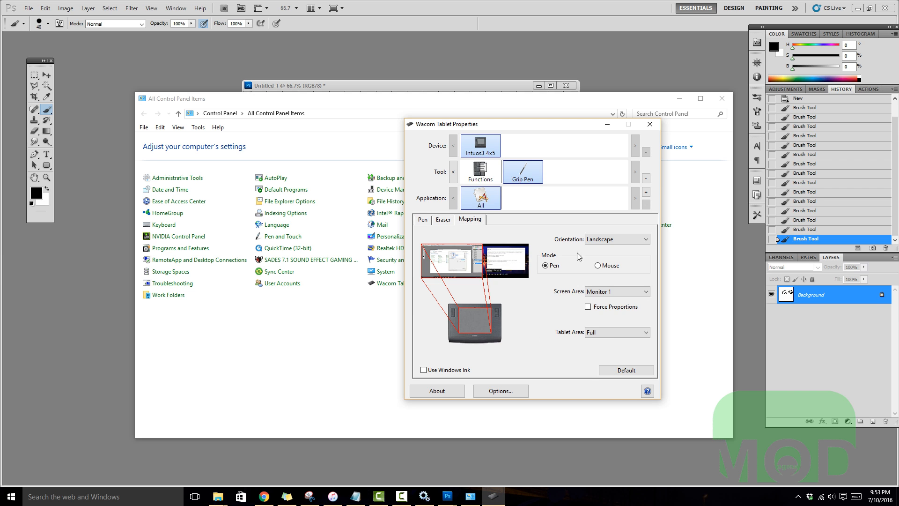
{"action": "left_click", "coordinate": [617, 291]}
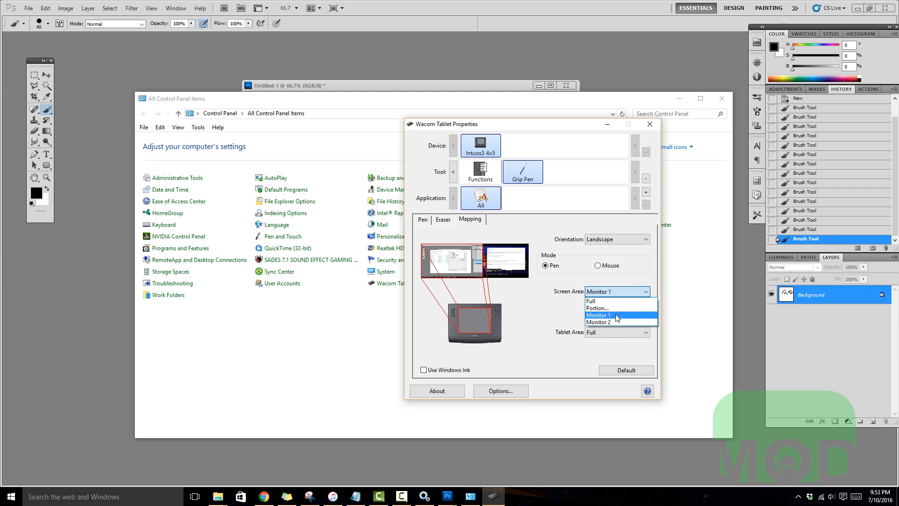
{"action": "left_click", "coordinate": [422, 219]}
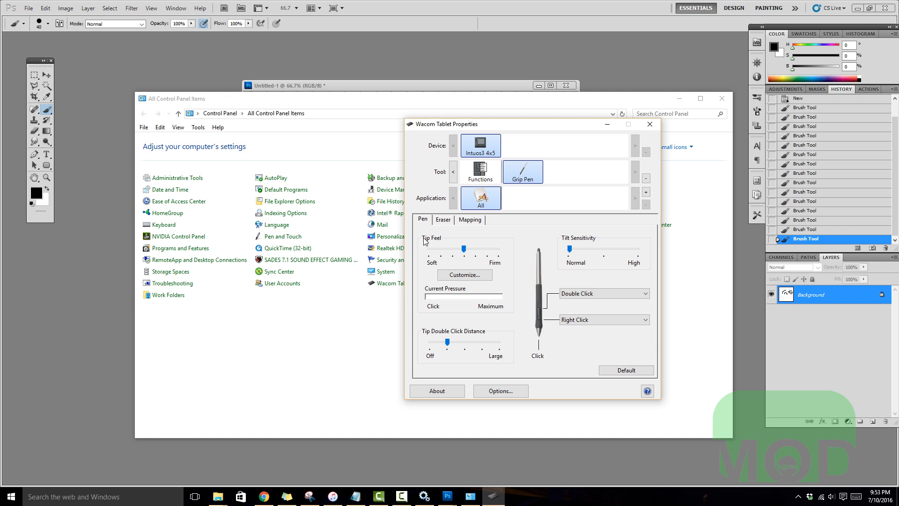
{"action": "mouse_move", "coordinate": [649, 126]}
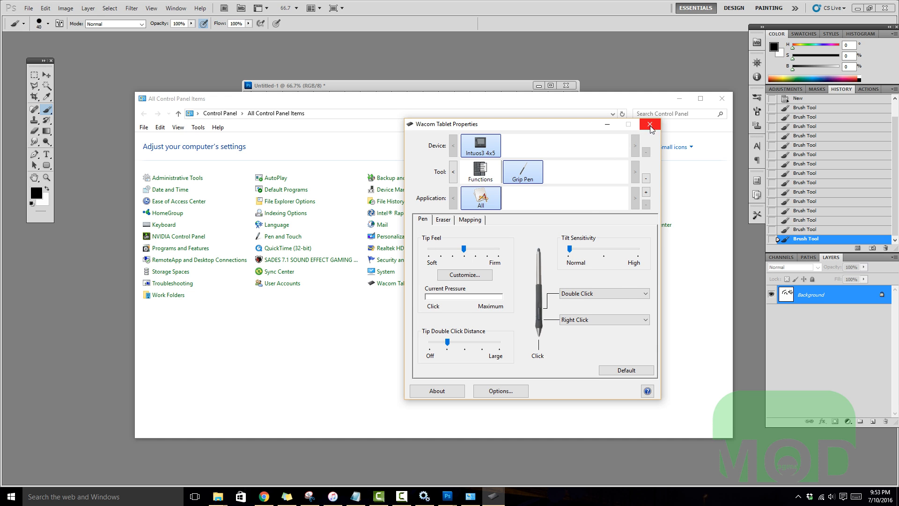
{"action": "left_click", "coordinate": [650, 124]}
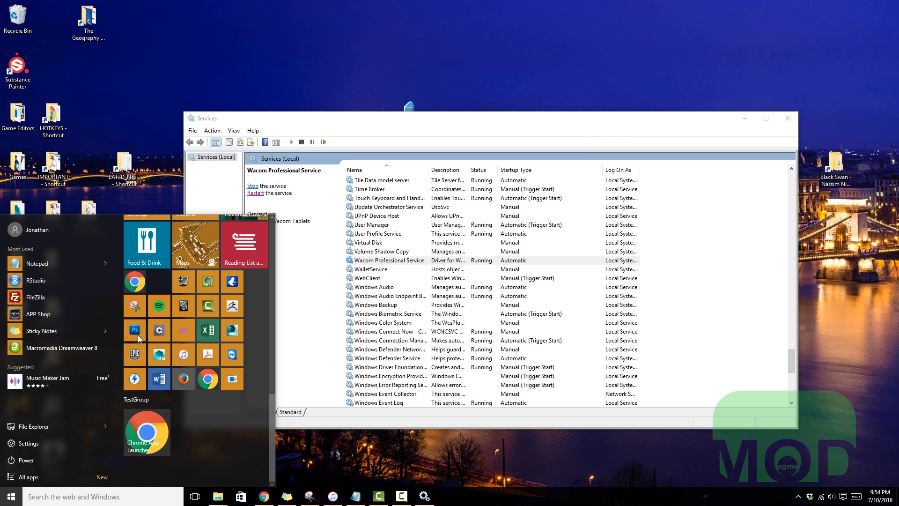
Relaunch Photoshop and create a new blank 1024×1024 pixel Untitled-1 document.
{"action": "left_click", "coordinate": [135, 330]}
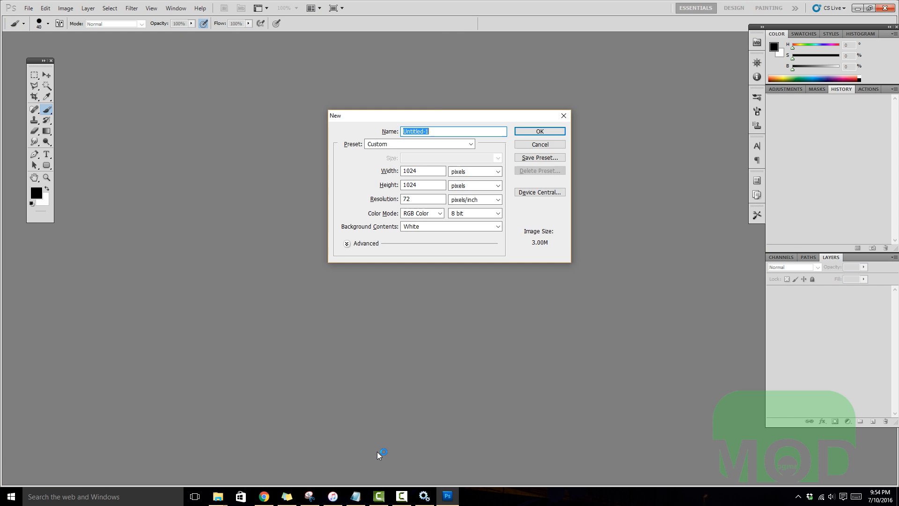
{"action": "left_click", "coordinate": [539, 130]}
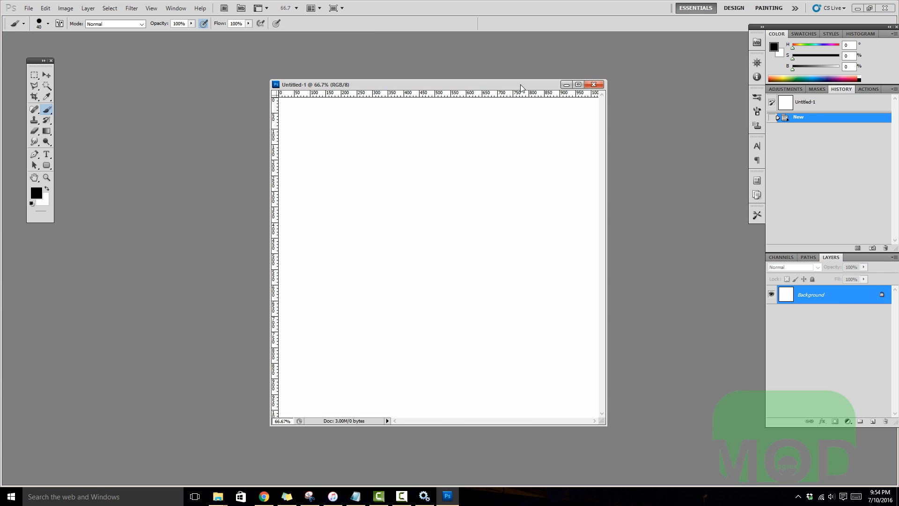